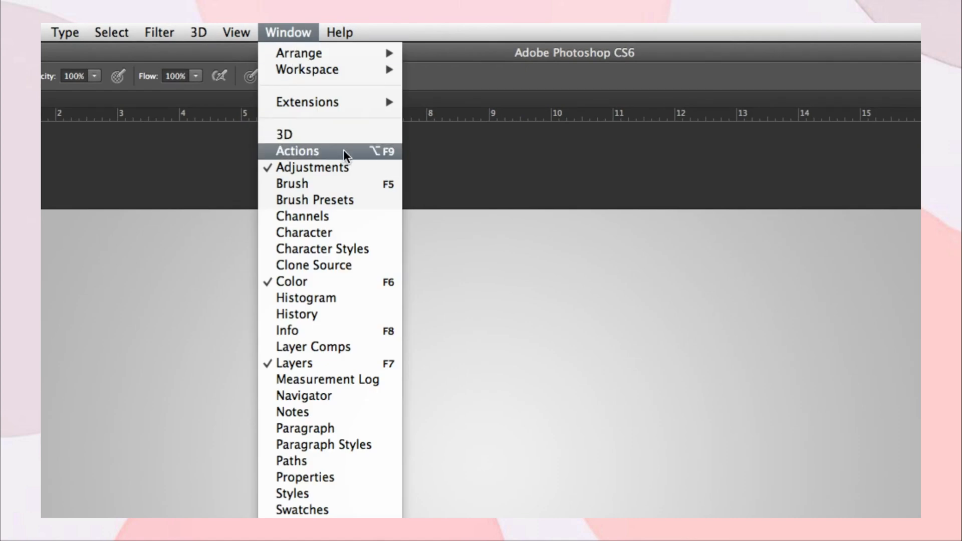
Step: Show the Actions panel with the Default Actions set and browse its options menu
left_click(296, 150)
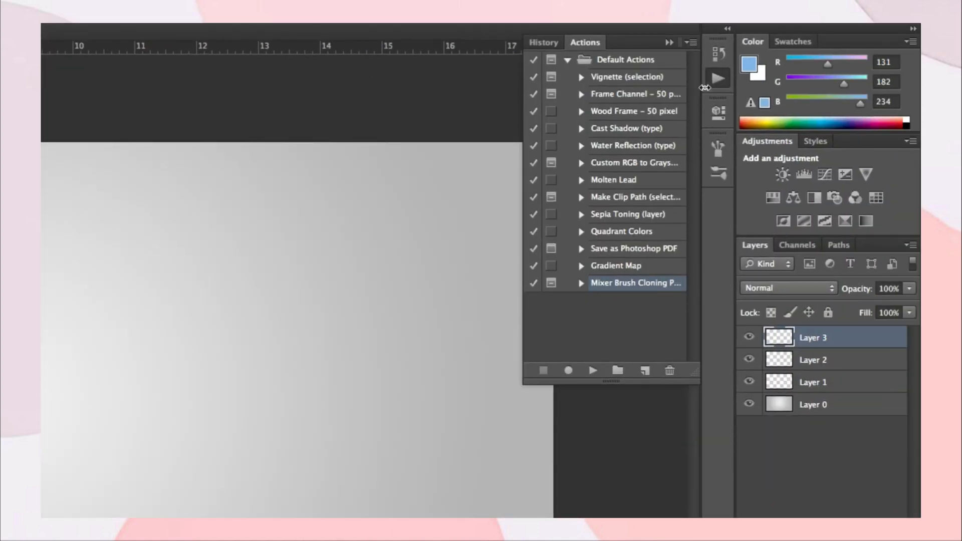
left_click(718, 78)
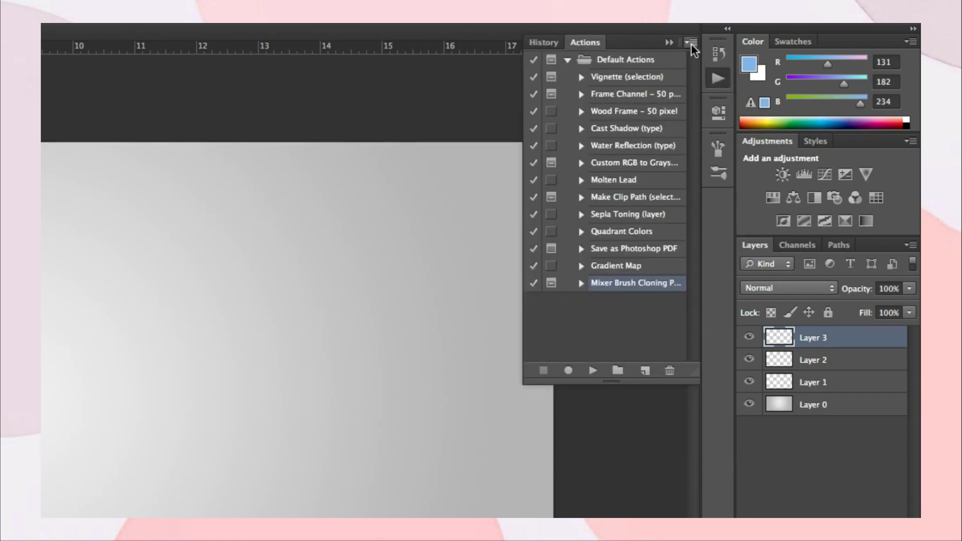
left_click(689, 42)
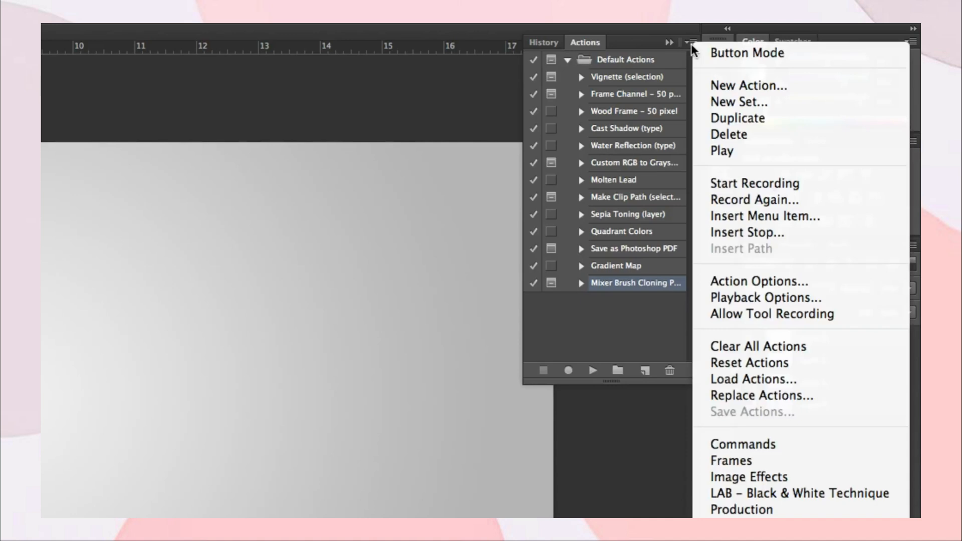
mouse_move(778, 292)
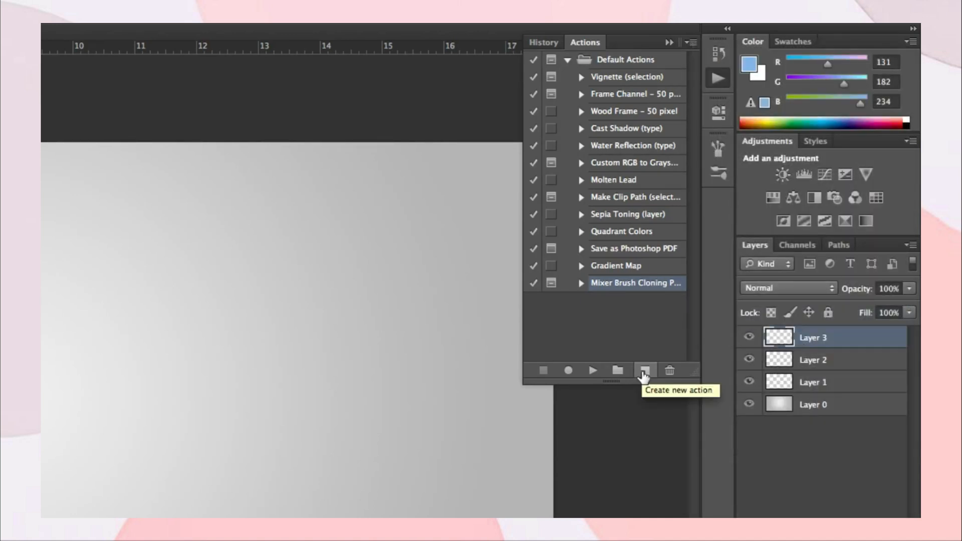
Step: Start recording a new action named Action 1 in Default Actions
left_click(642, 370)
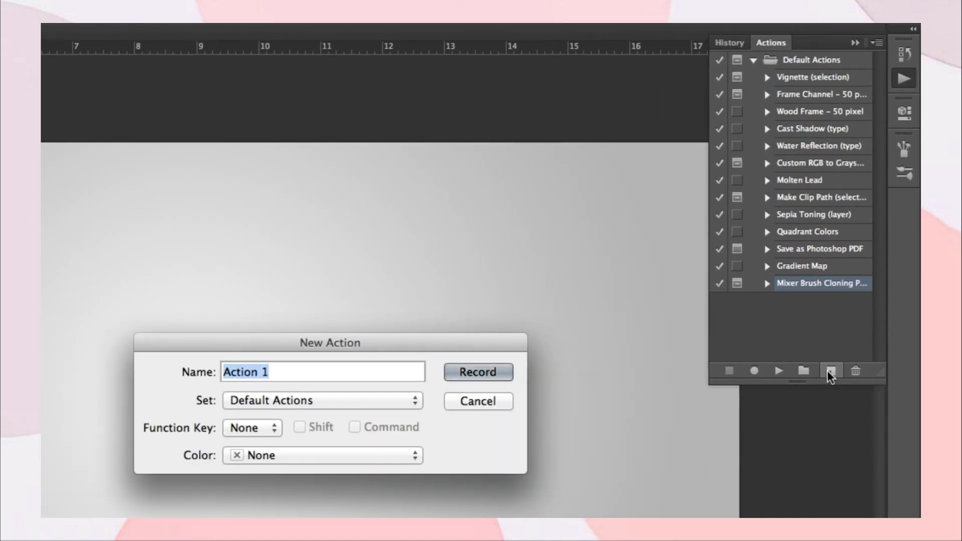
left_click(478, 371)
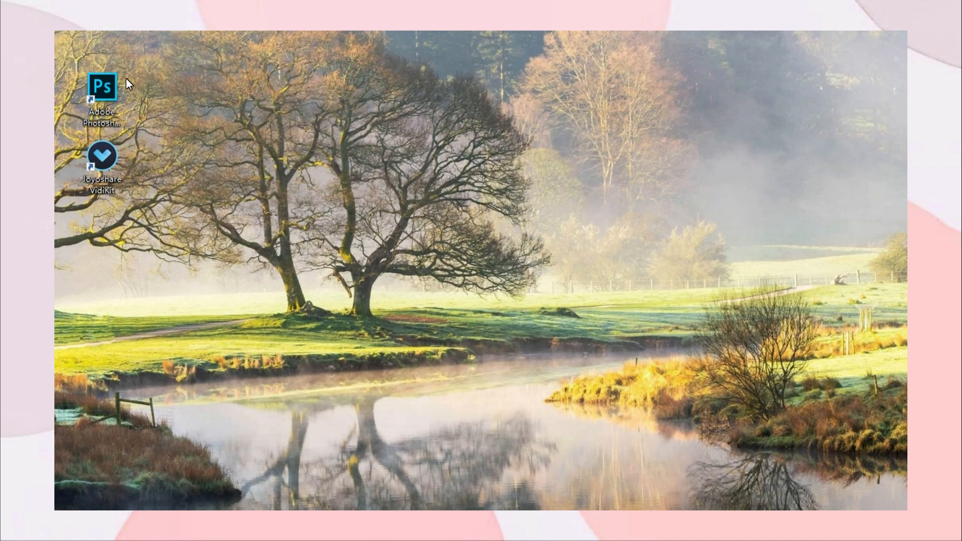
mouse_move(123, 178)
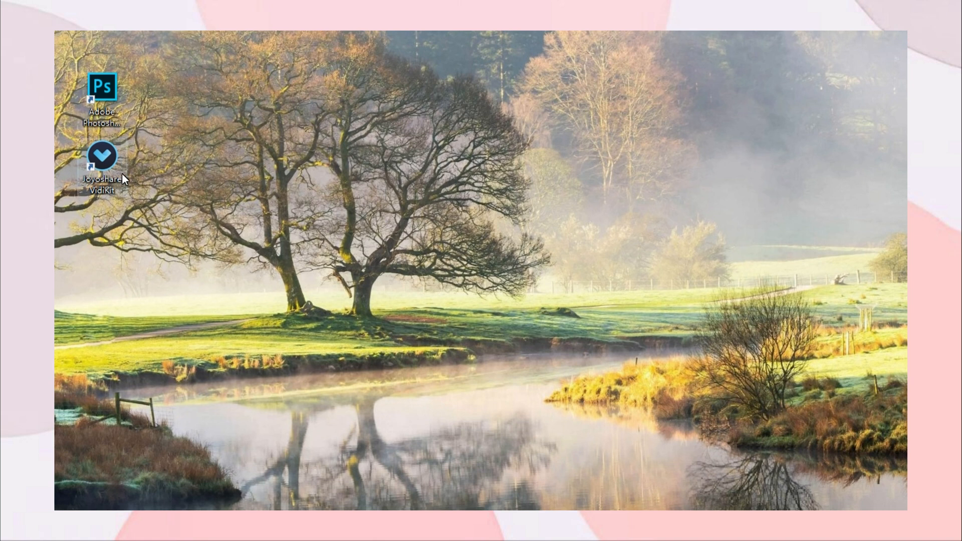
Step: Launch Joyoshare VidKit from its desktop shortcut and show the Record tools
double_click(101, 155)
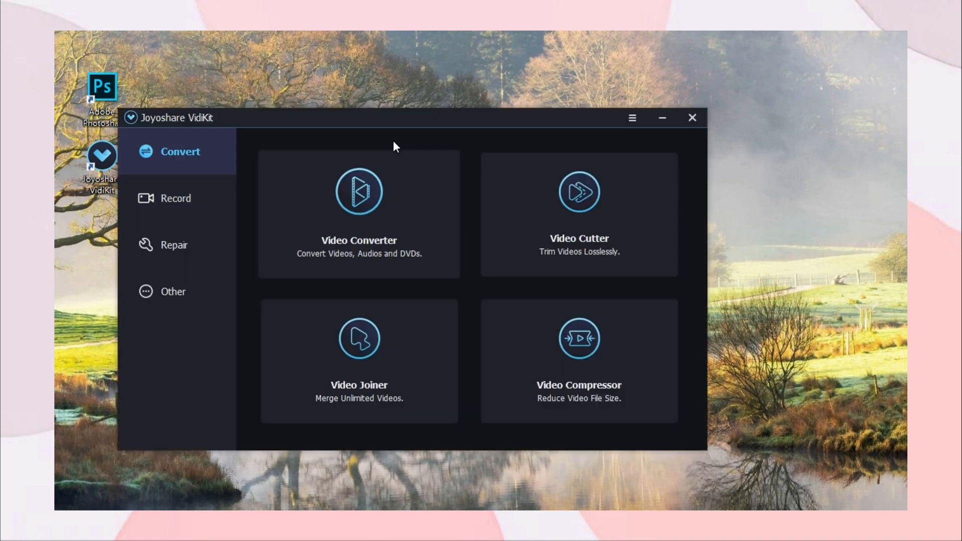
left_click(175, 197)
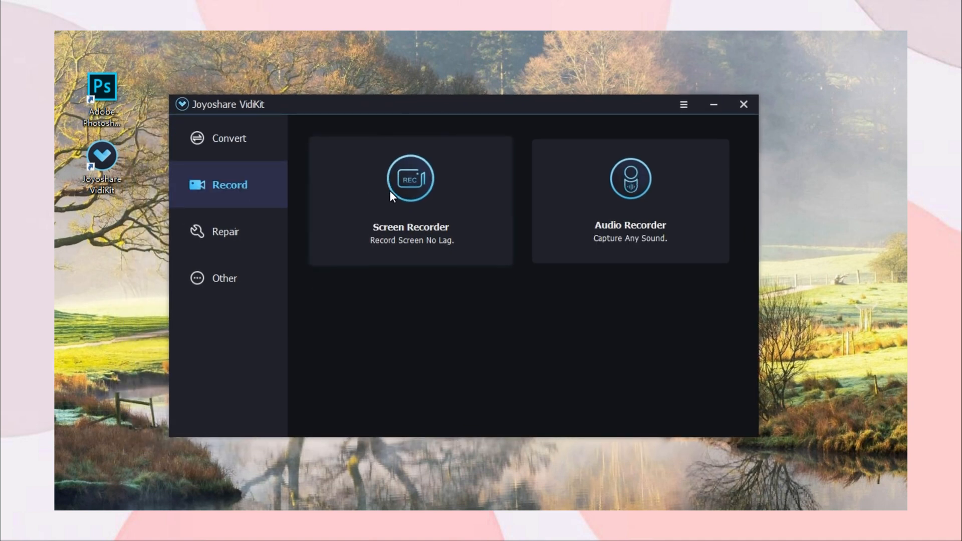
Step: Open Screen Recorder, mute system audio, and briefly view the recording settings
left_click(410, 178)
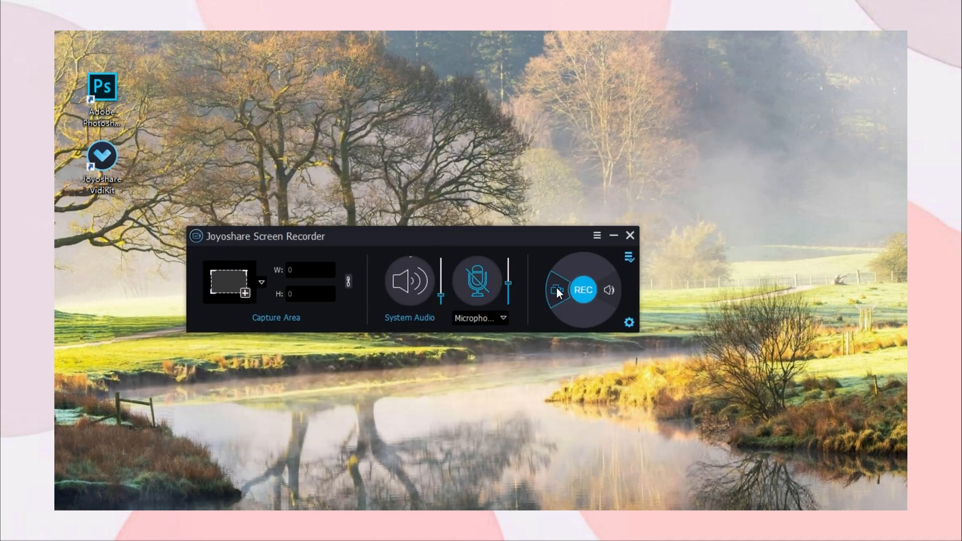
mouse_move(553, 270)
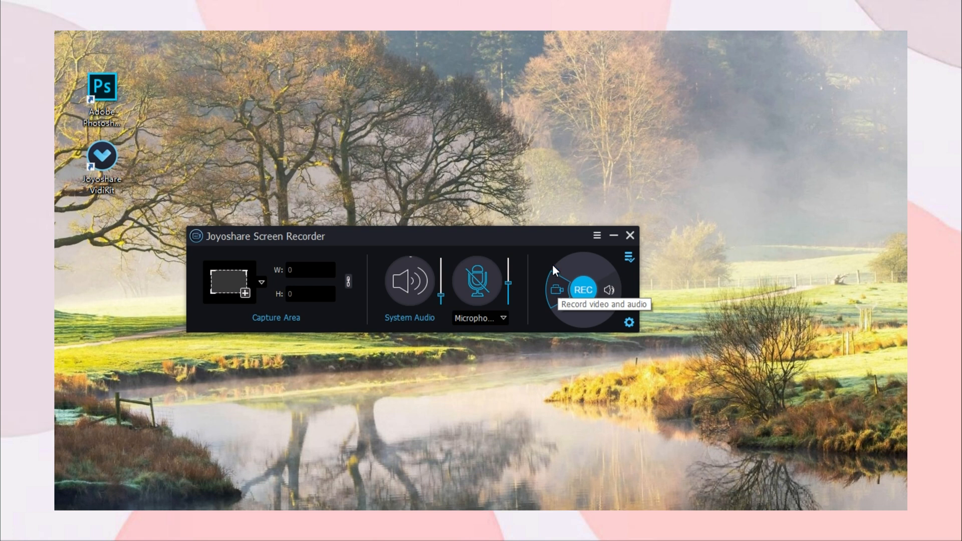
left_click(408, 282)
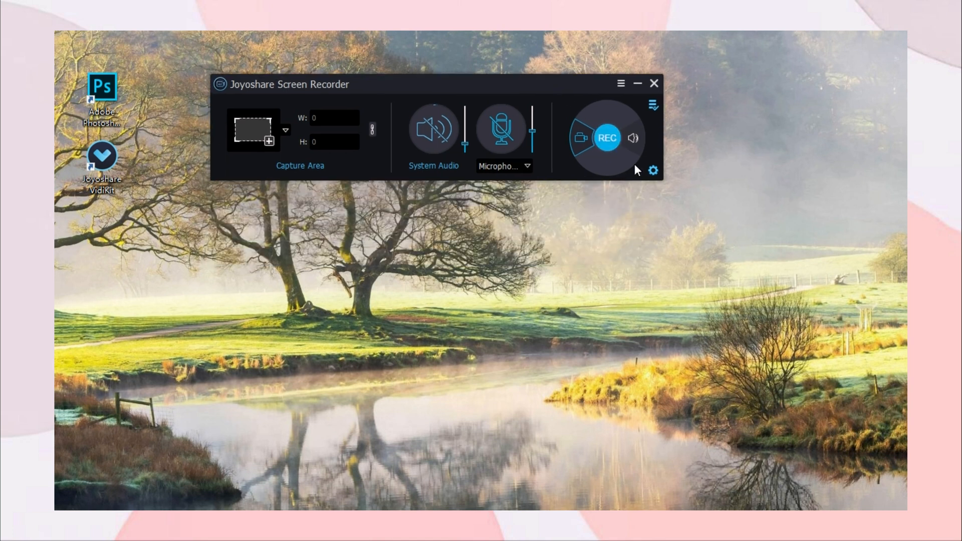
left_click(652, 170)
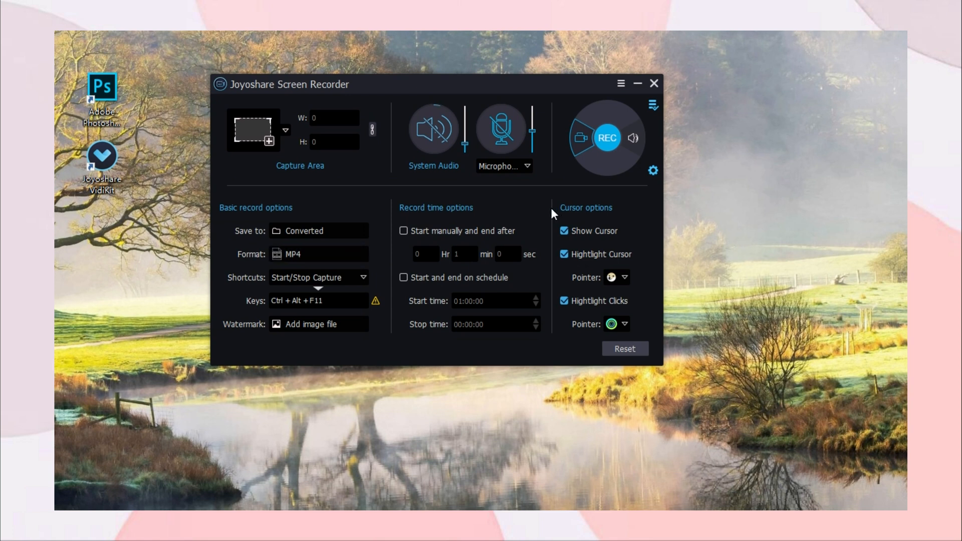
left_click(652, 170)
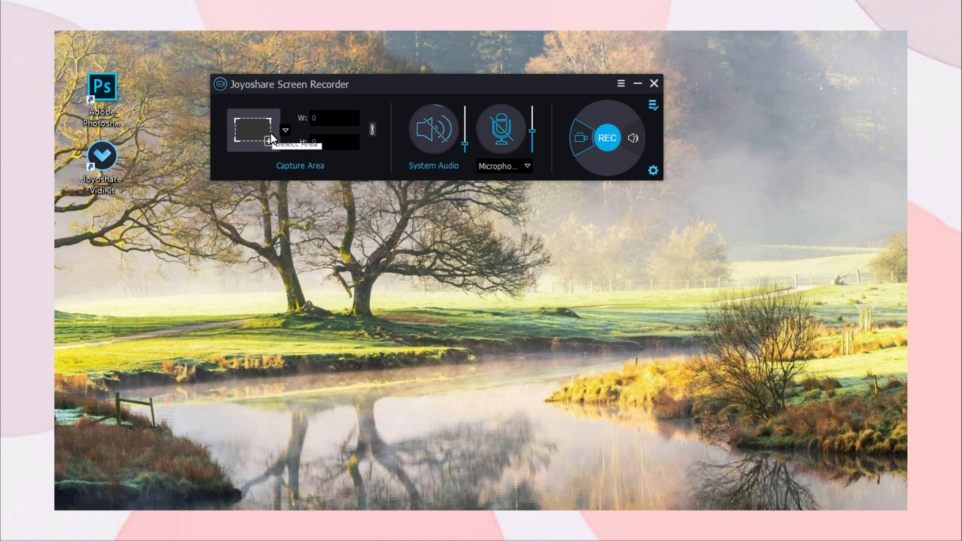
Step: Record a 964×510 area covering the Photoshop canvas
left_click_drag(269, 139, 460, 251)
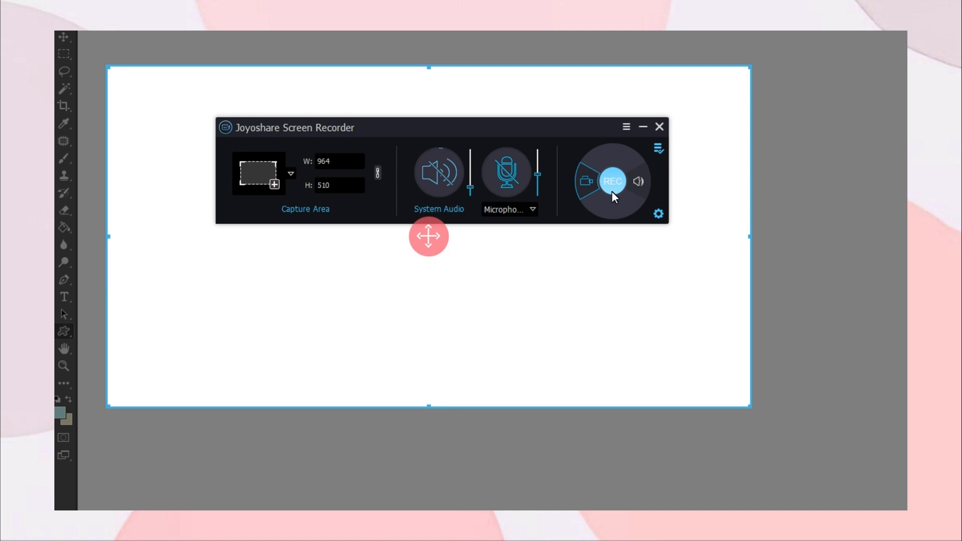
left_click(611, 181)
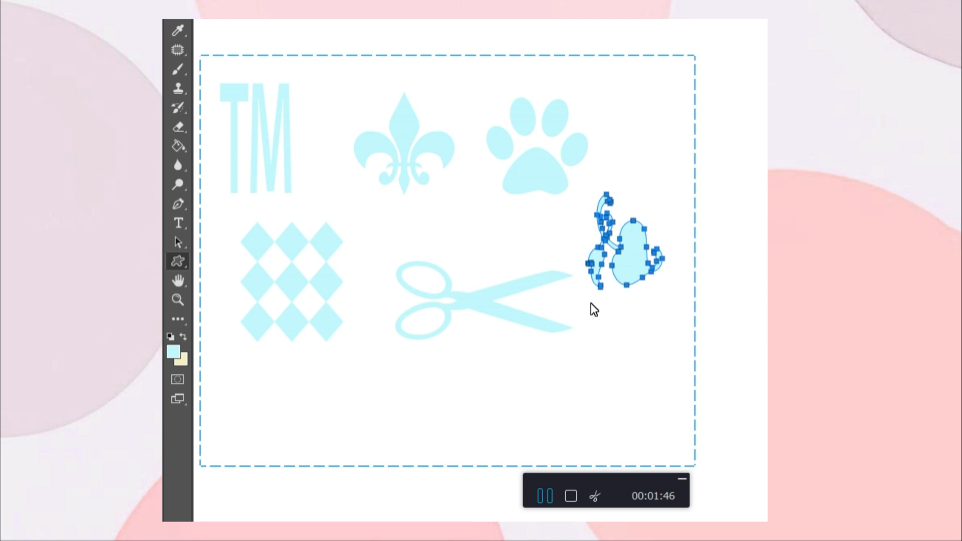
Step: Drag out another light blue custom shape on the canvas
left_click_drag(623, 257, 622, 365)
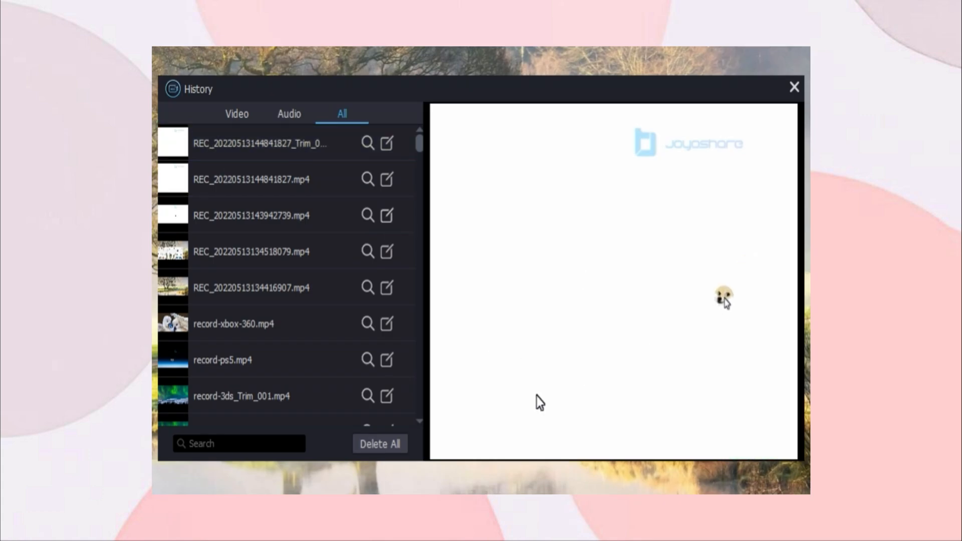
mouse_move(699, 211)
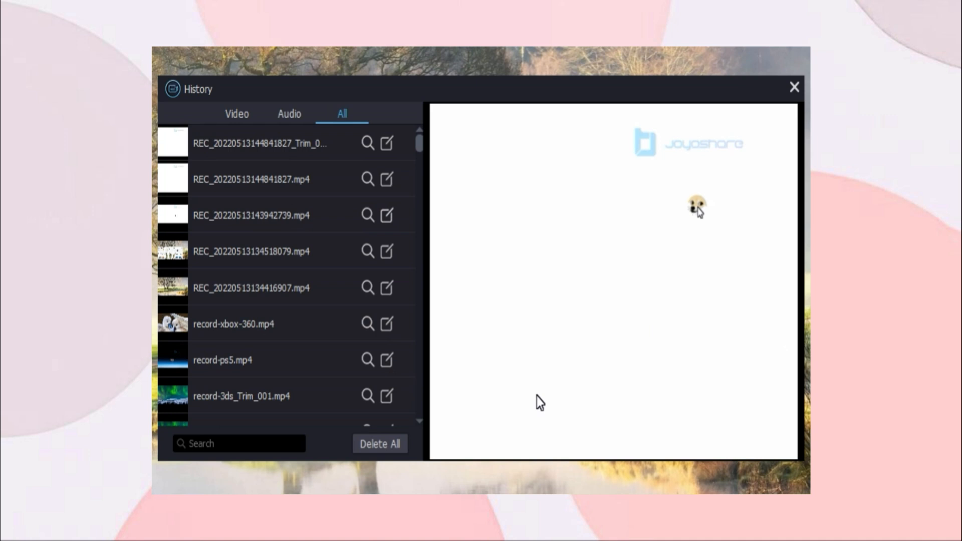